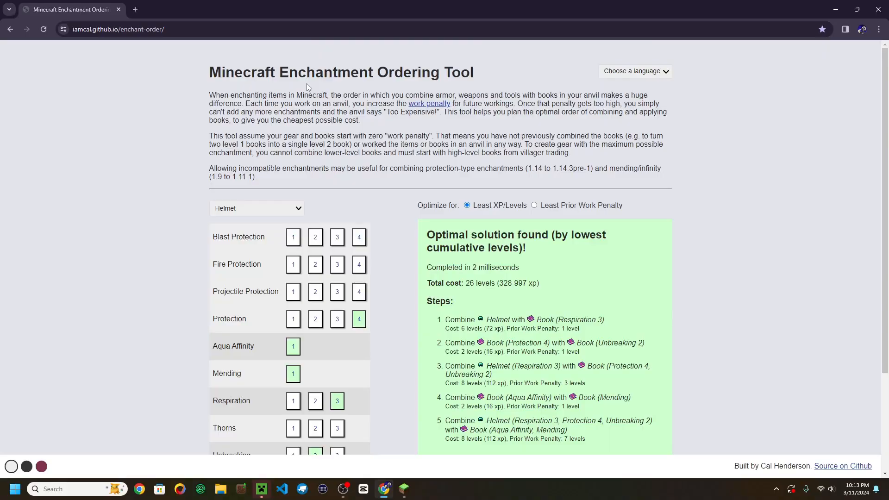
- Change the enchanted item from Helmet to Sword
drag(210, 72, 337, 72)
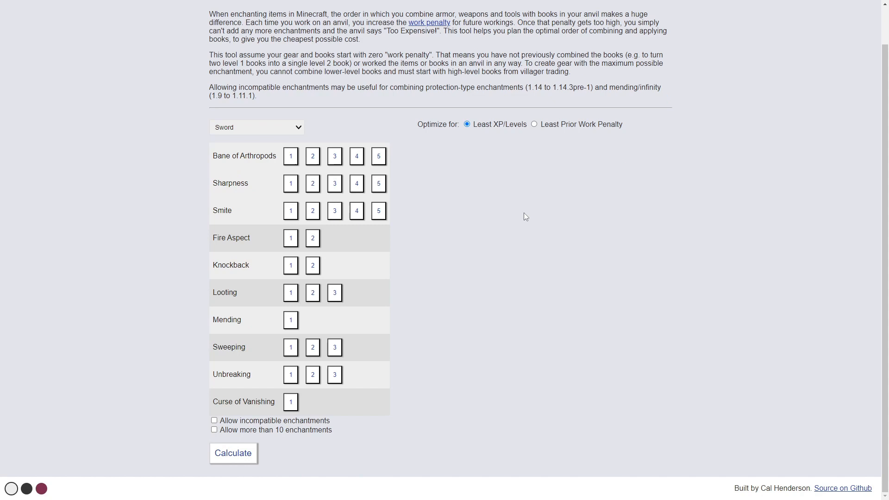
- Pick Sharpness 5, then Bane of Arthropods 5, then Smite 5 for the sword
click(379, 183)
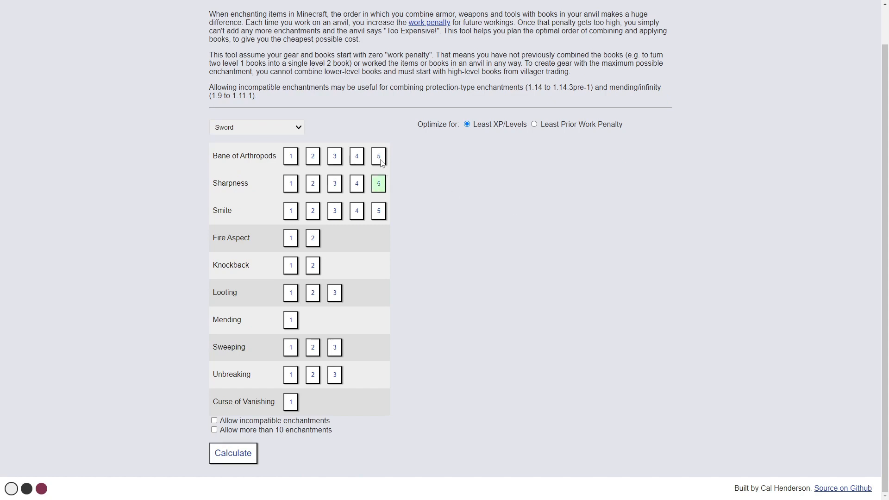
click(378, 156)
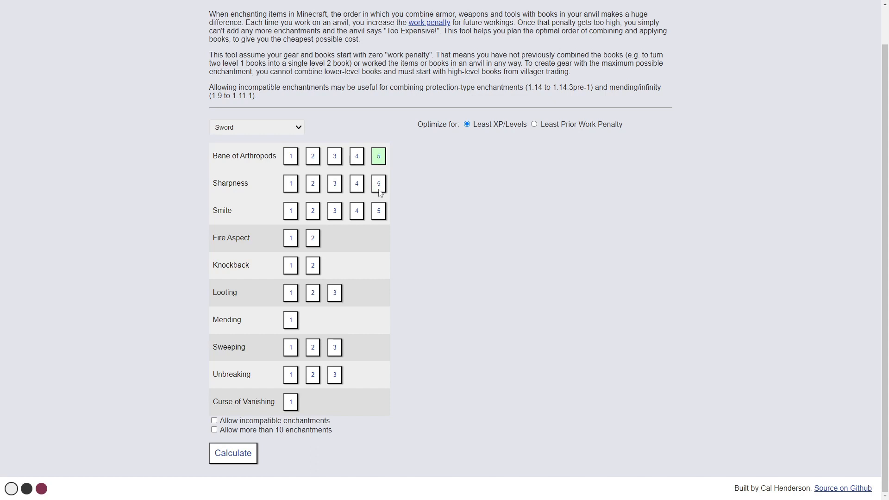
click(379, 211)
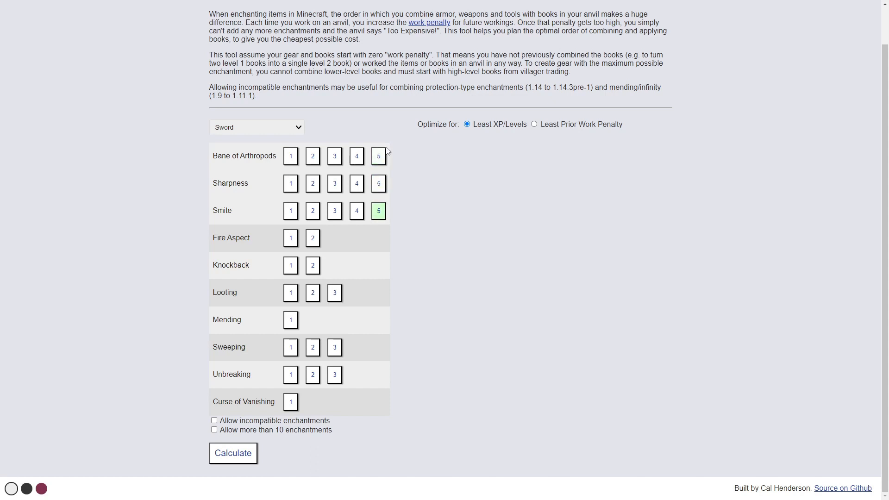
mouse_move(380, 165)
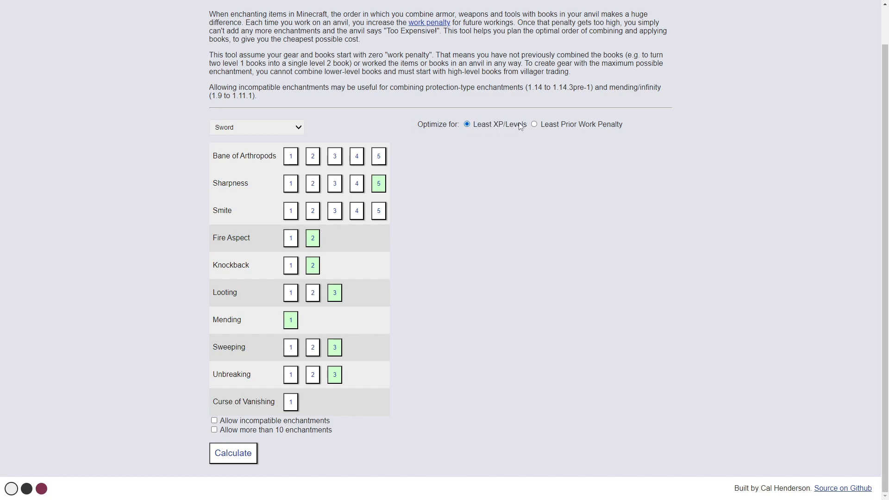
click(534, 124)
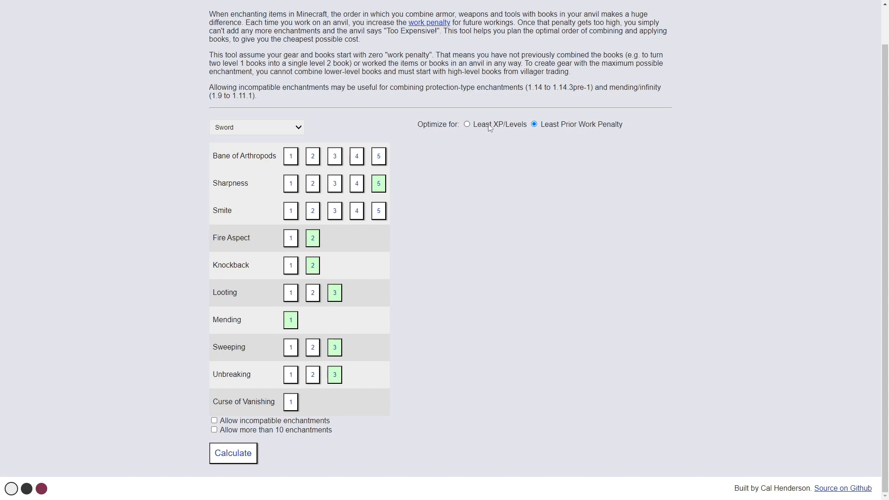
click(467, 124)
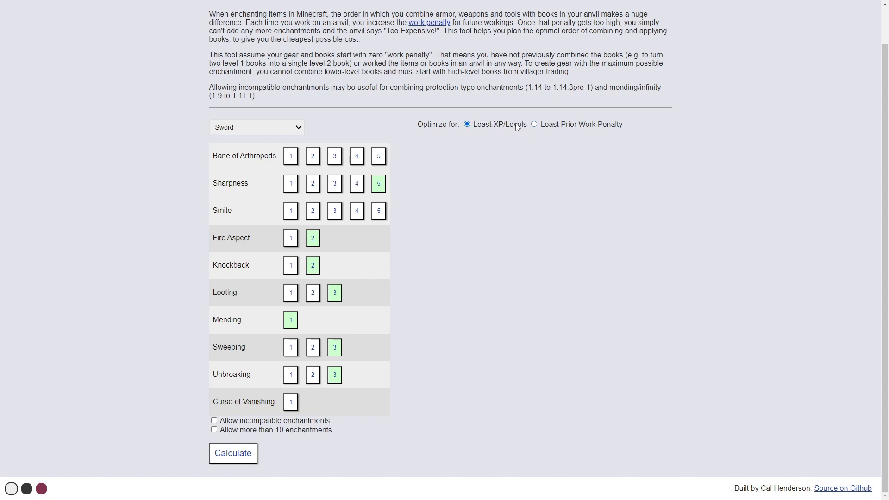
mouse_move(516, 125)
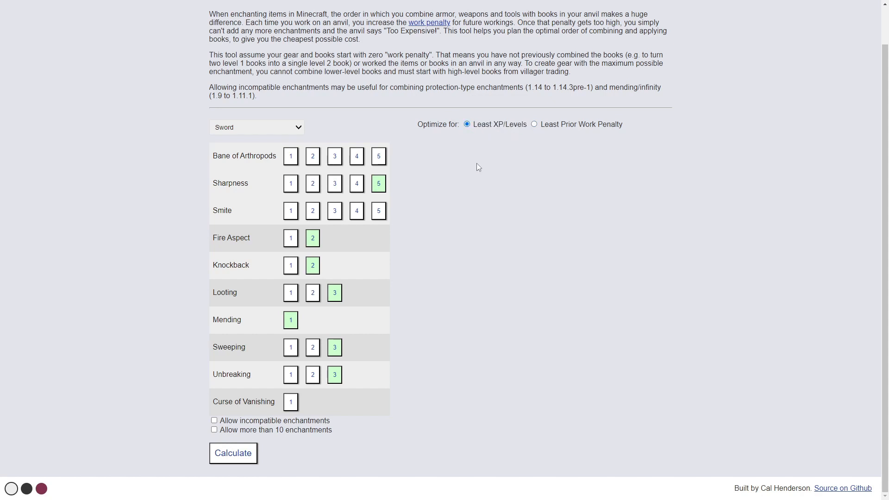
- Calculate the seven-step combining order and highlight the 49-level total cost
click(233, 453)
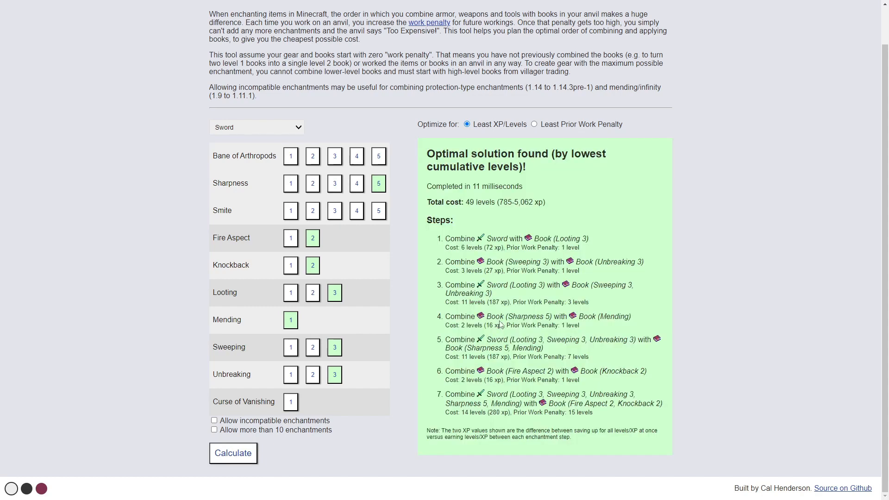
double_click(468, 203)
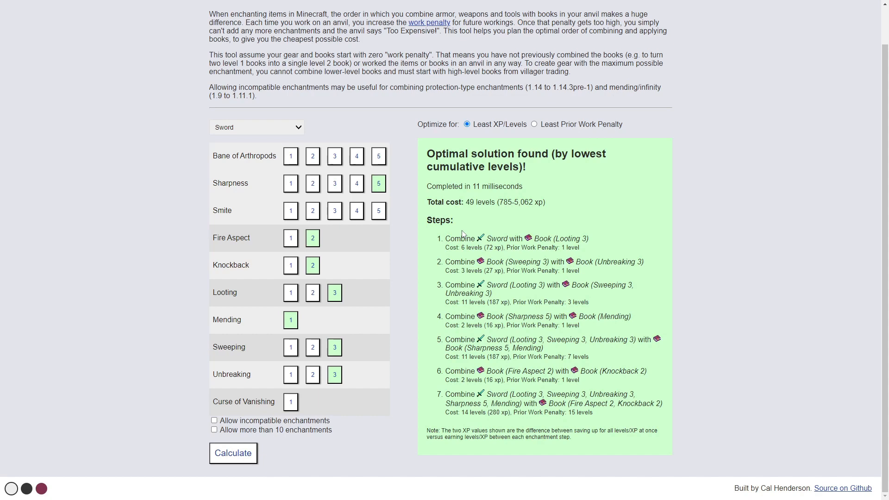
mouse_move(634, 263)
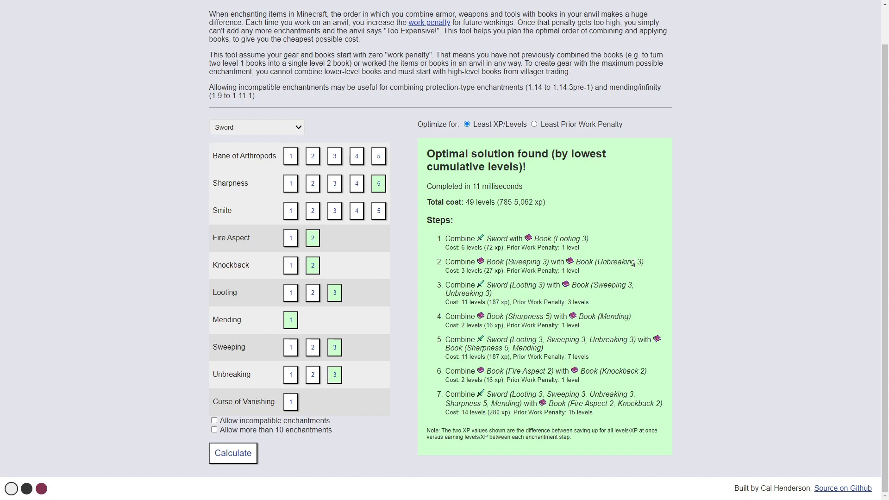
mouse_move(498, 295)
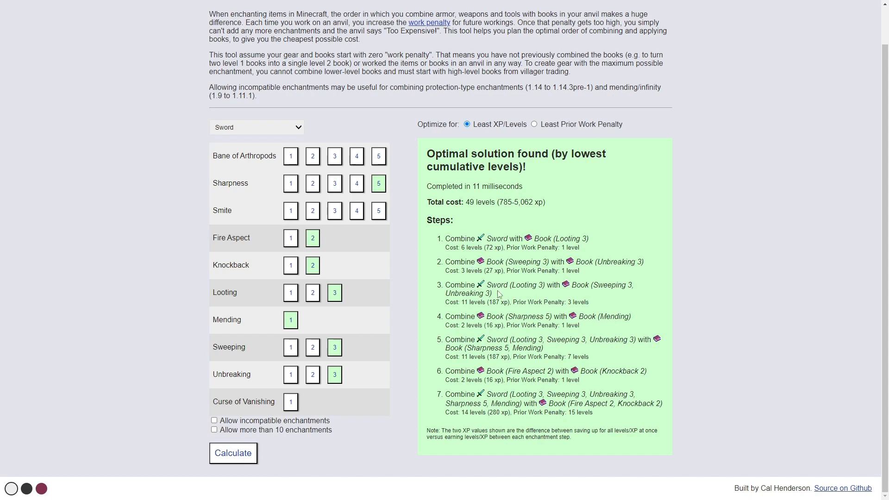
mouse_move(606, 286)
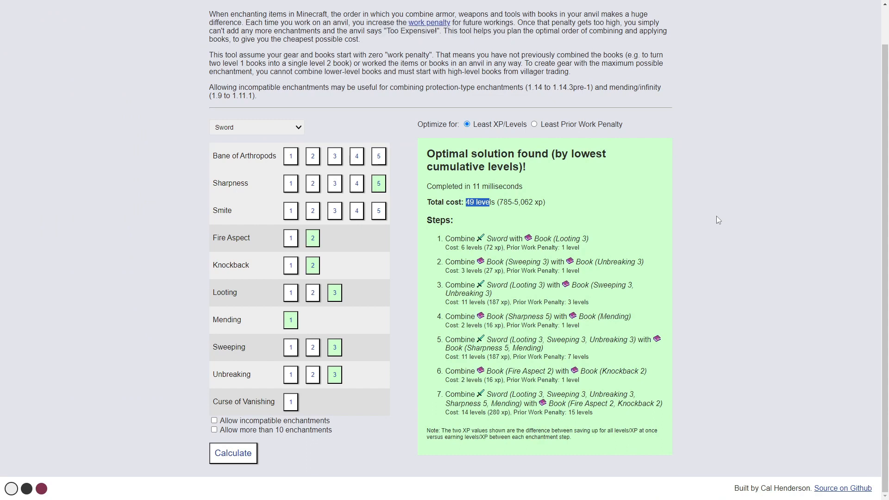
triple_click(485, 202)
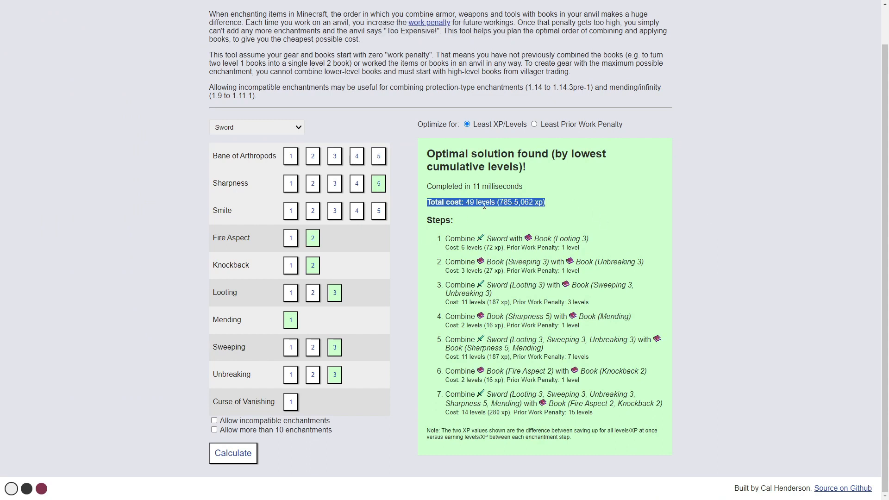